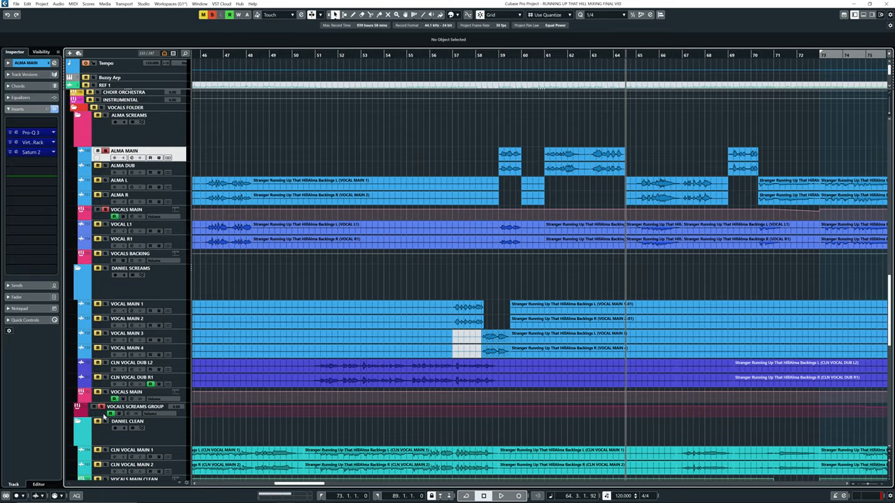
- Select the VOCALS SCREAMS GROUP track and show its Shadow Hills mastering compressor insert
{"action": "left_click", "coordinate": [134, 406]}
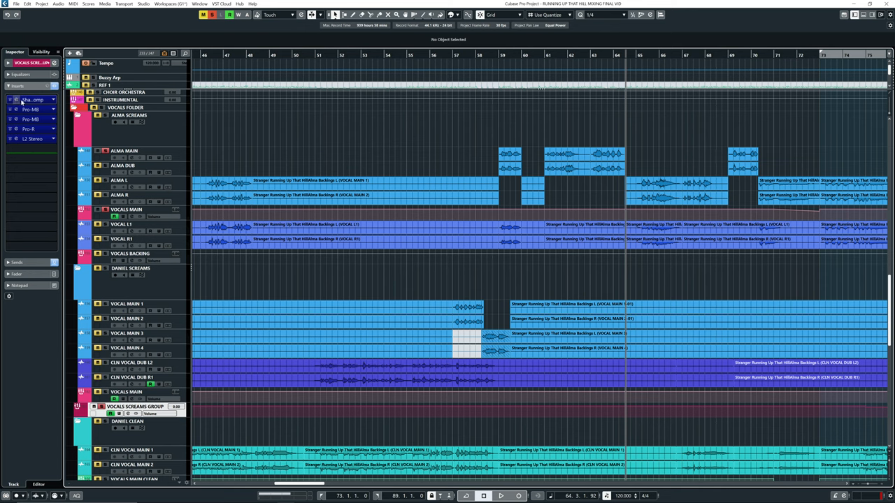
{"action": "left_click", "coordinate": [31, 100]}
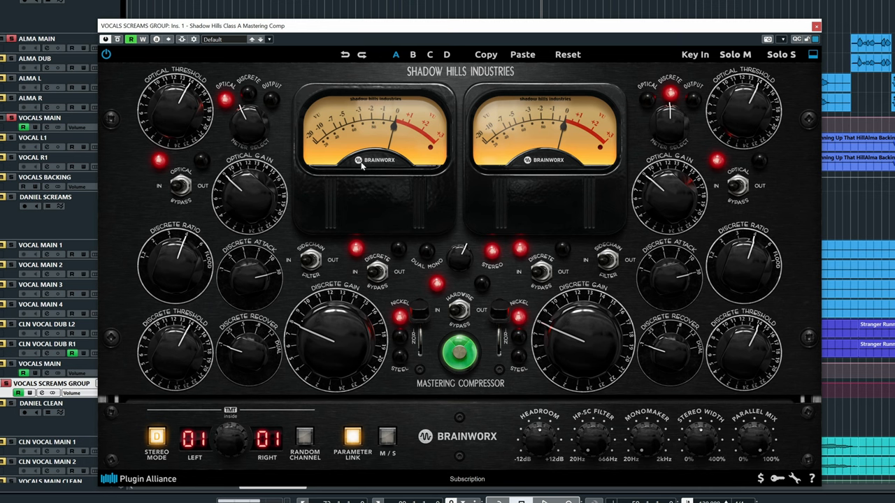
{"action": "mouse_move", "coordinate": [532, 147]}
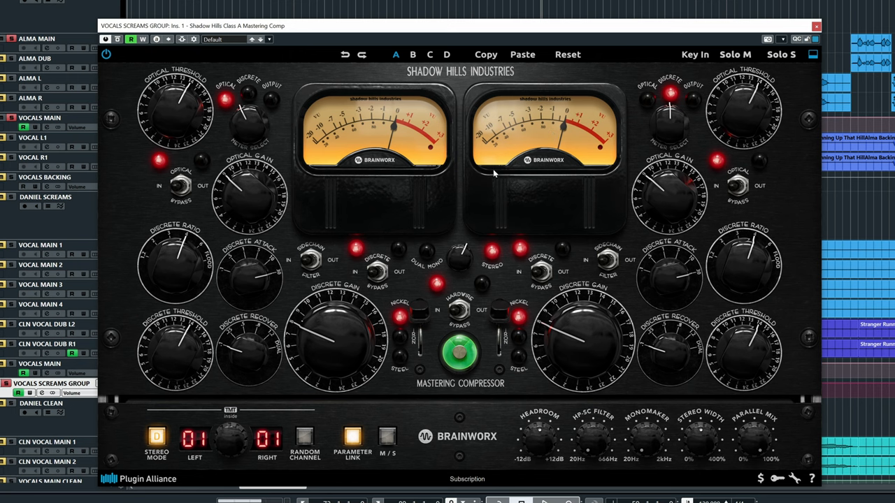
{"action": "mouse_move", "coordinate": [484, 54]}
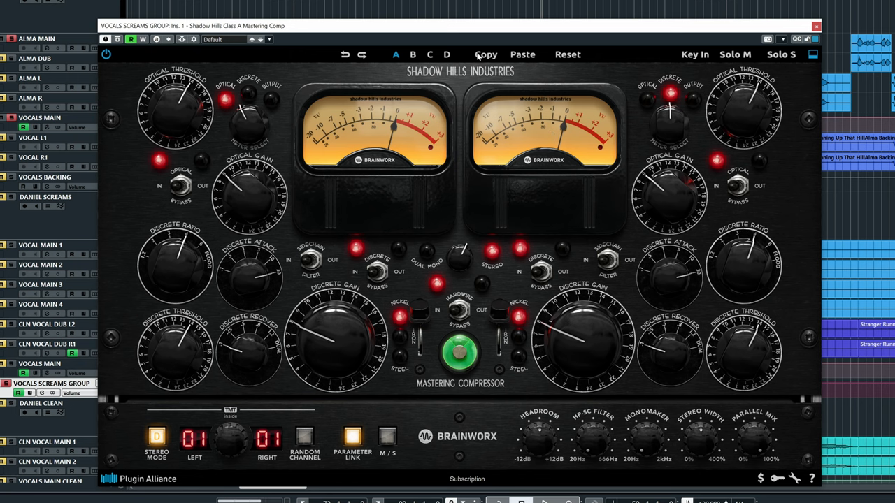